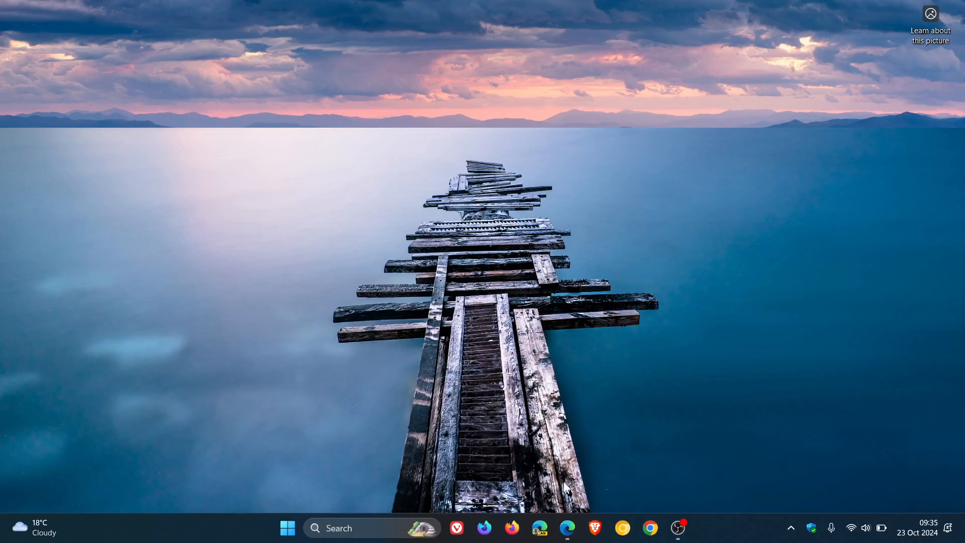
Step: Launch Edge and open About Microsoft Edge to see version 130.0.2849.52 is up to date
{"action": "left_click", "coordinate": [567, 539]}
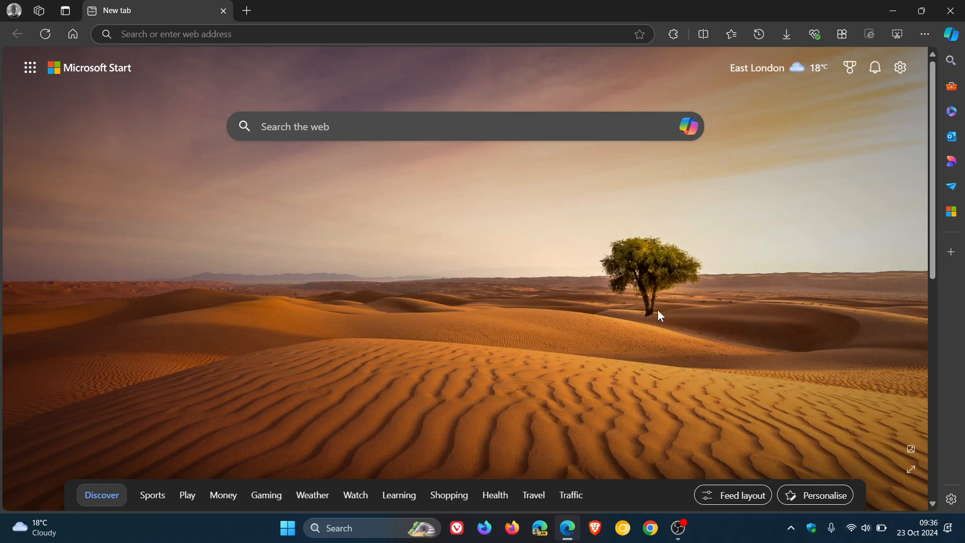
{"action": "mouse_move", "coordinate": [679, 267]}
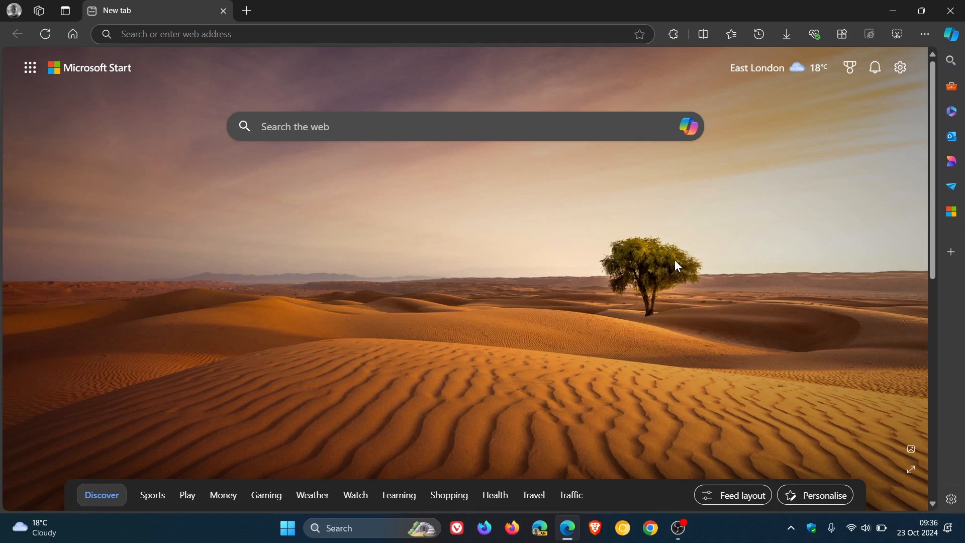
{"action": "left_click", "coordinate": [925, 34]}
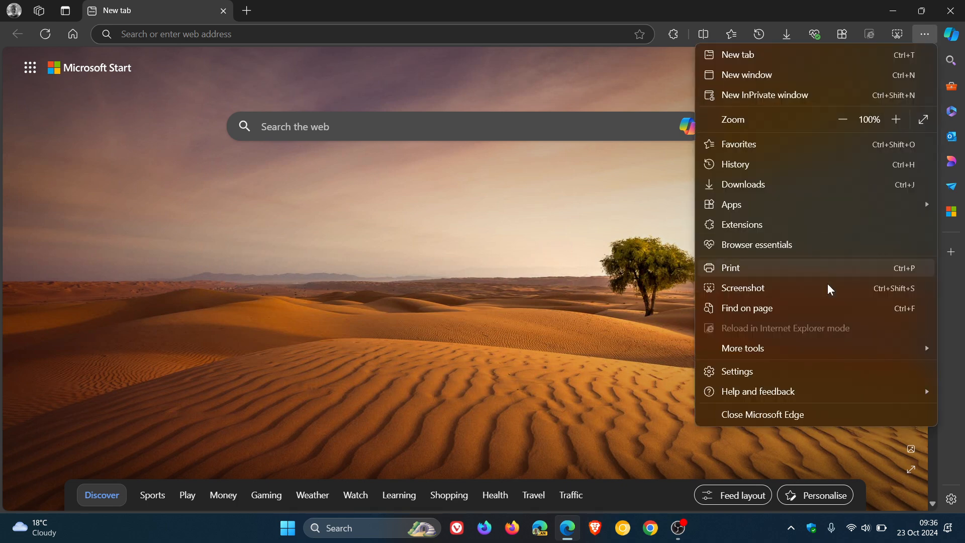
{"action": "left_click", "coordinate": [630, 486]}
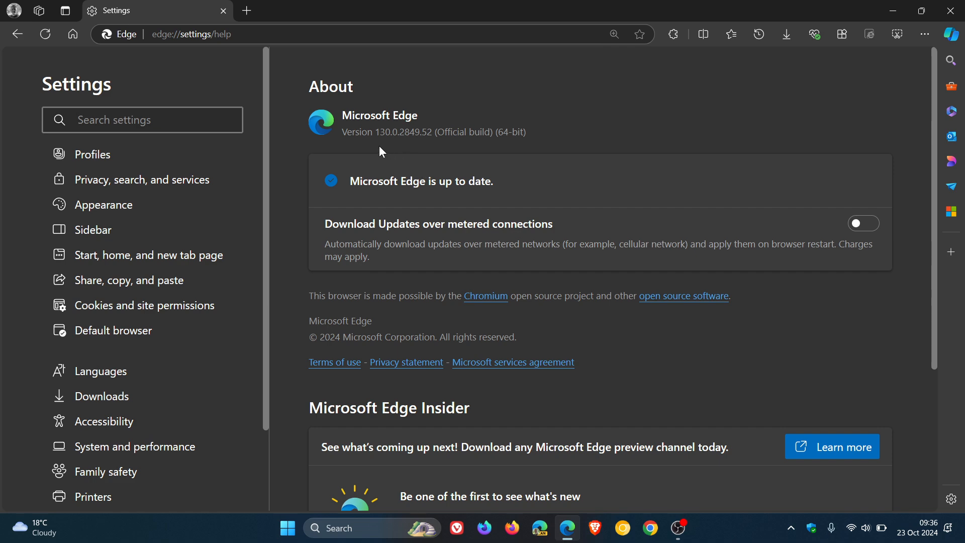
{"action": "mouse_move", "coordinate": [420, 155]}
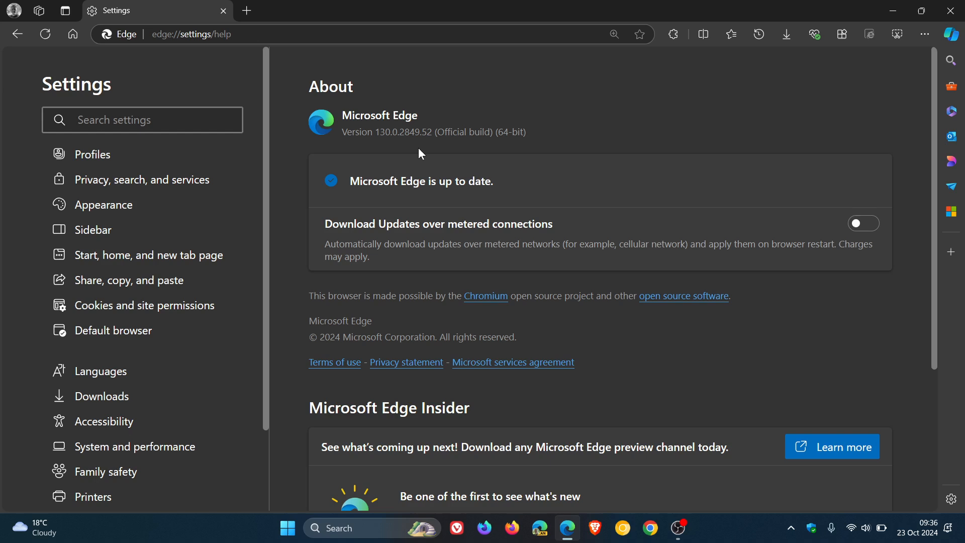
{"action": "mouse_move", "coordinate": [430, 153]}
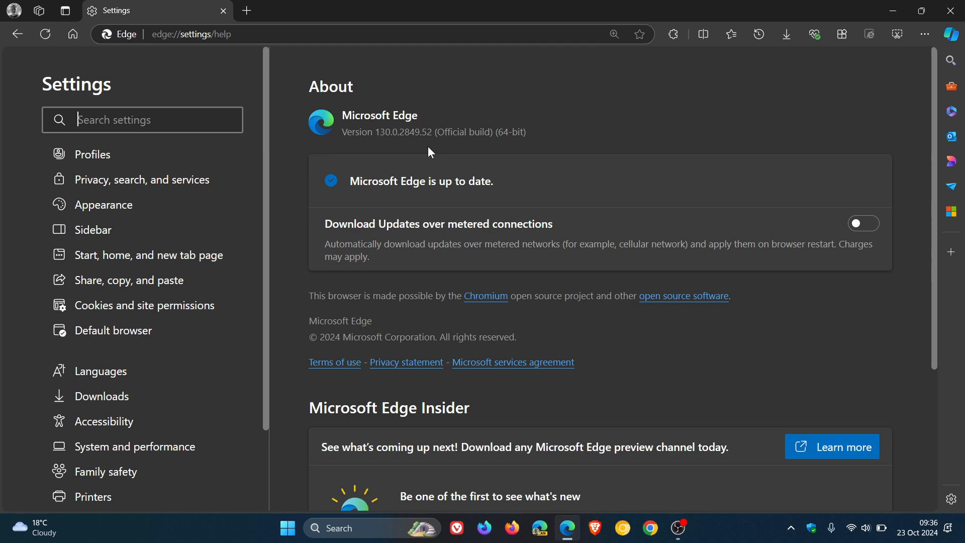
{"action": "mouse_move", "coordinate": [383, 127]}
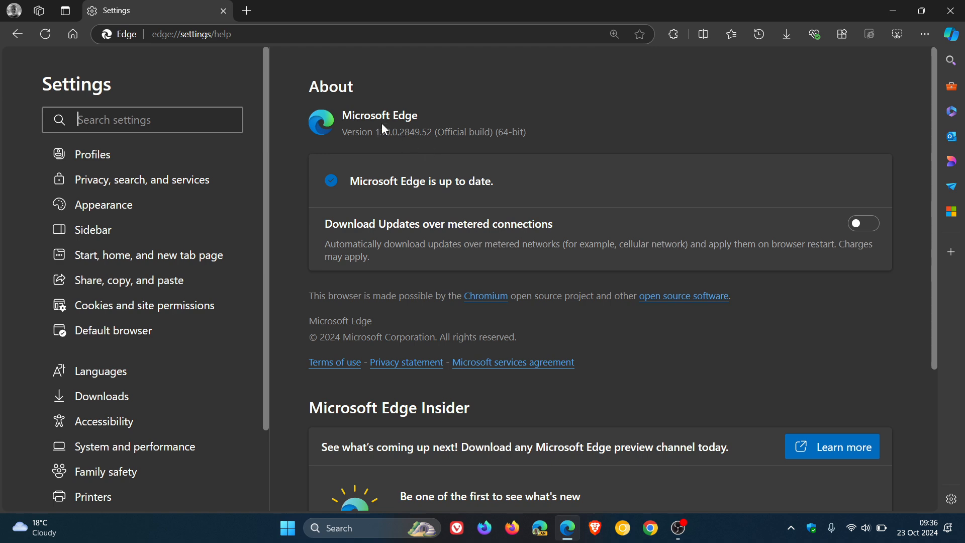
{"action": "mouse_move", "coordinate": [554, 126]}
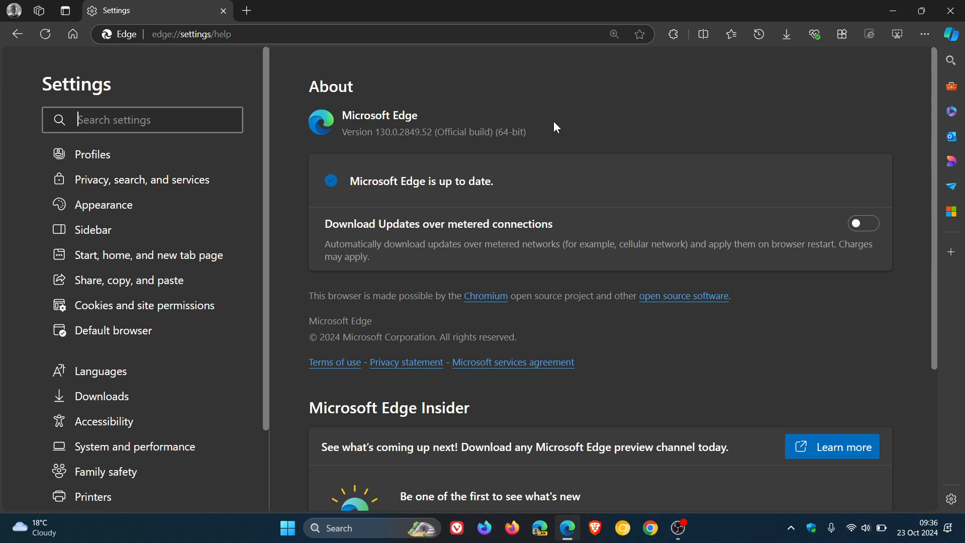
{"action": "mouse_move", "coordinate": [578, 106]}
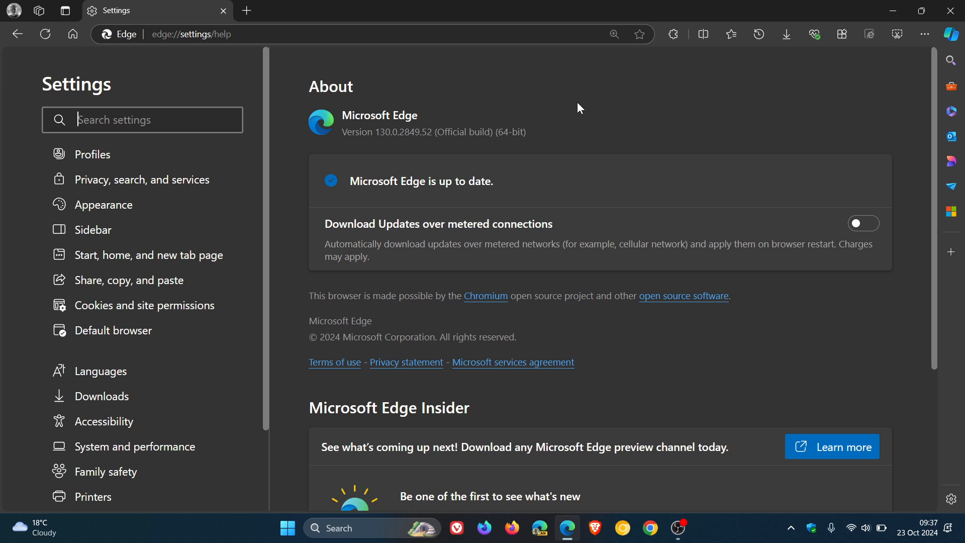
{"action": "mouse_move", "coordinate": [555, 103]}
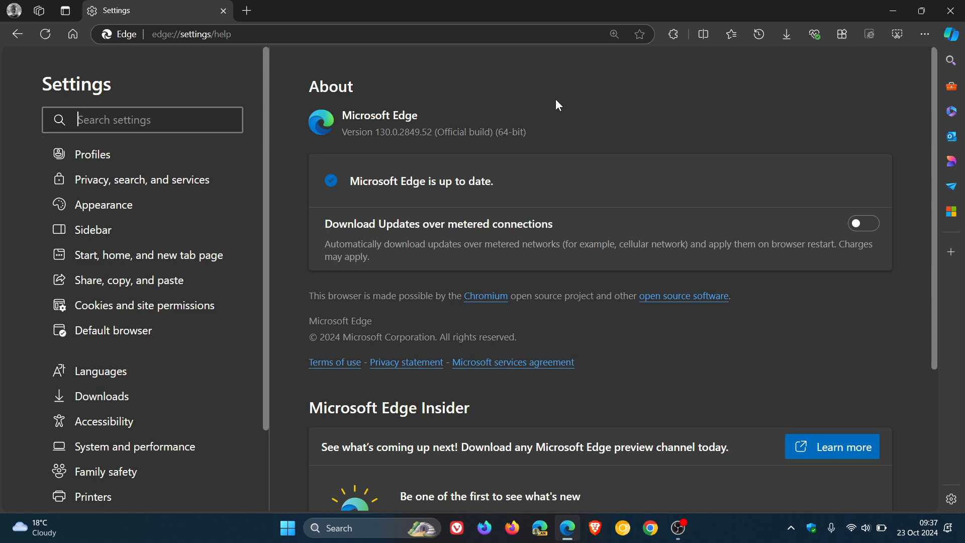
{"action": "mouse_move", "coordinate": [75, 52]}
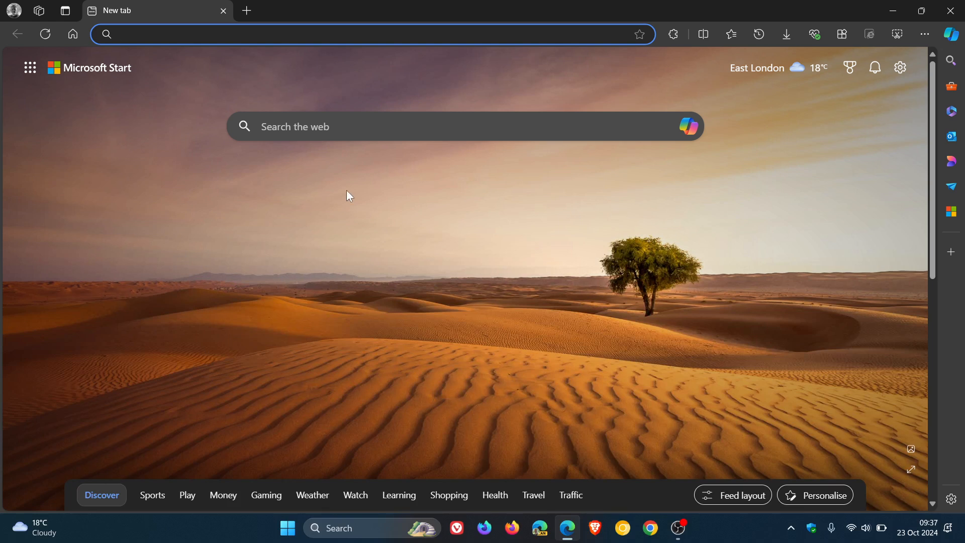
{"action": "mouse_move", "coordinate": [779, 324]}
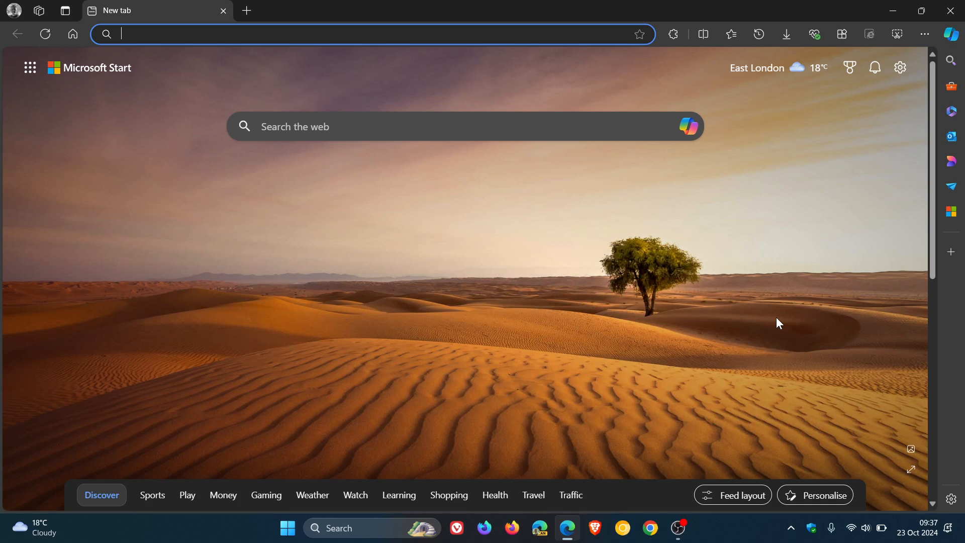
{"action": "mouse_move", "coordinate": [750, 361]}
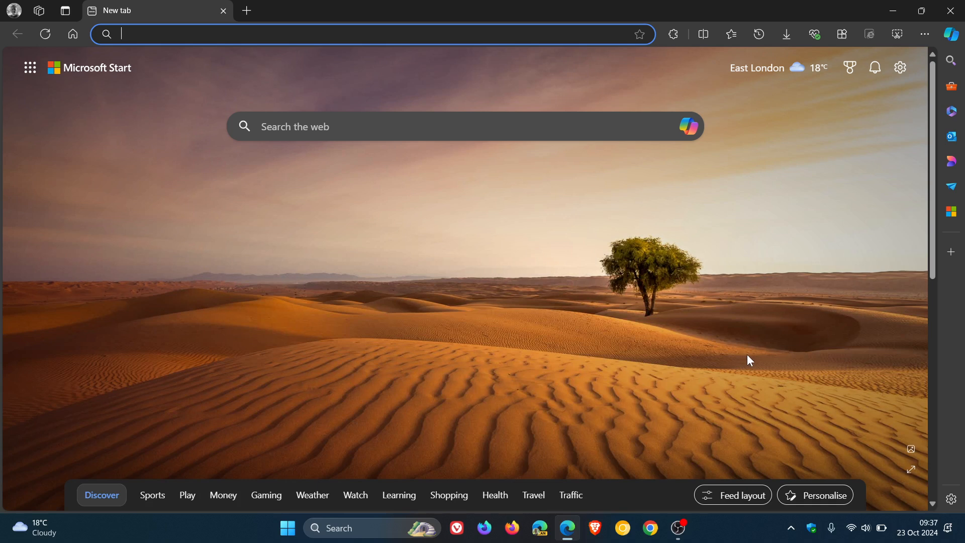